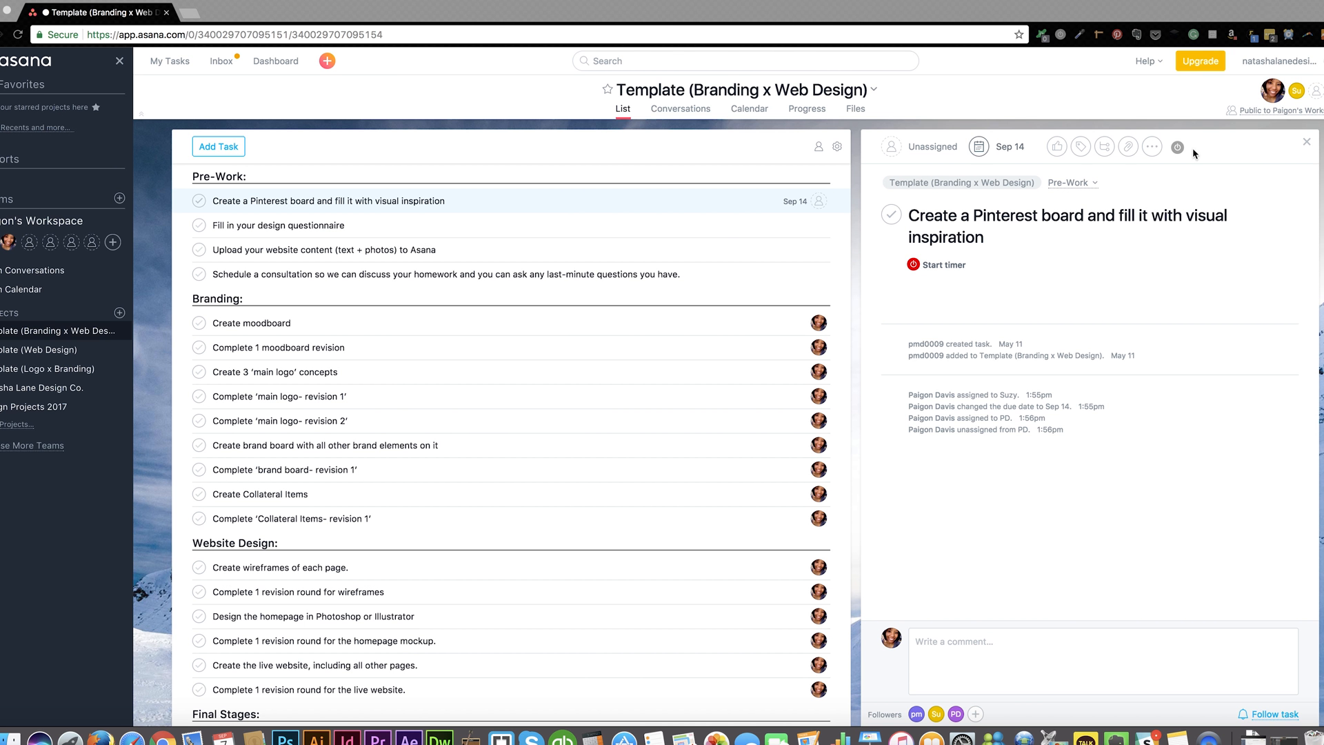
{"action": "mouse_move", "coordinate": [1115, 152]}
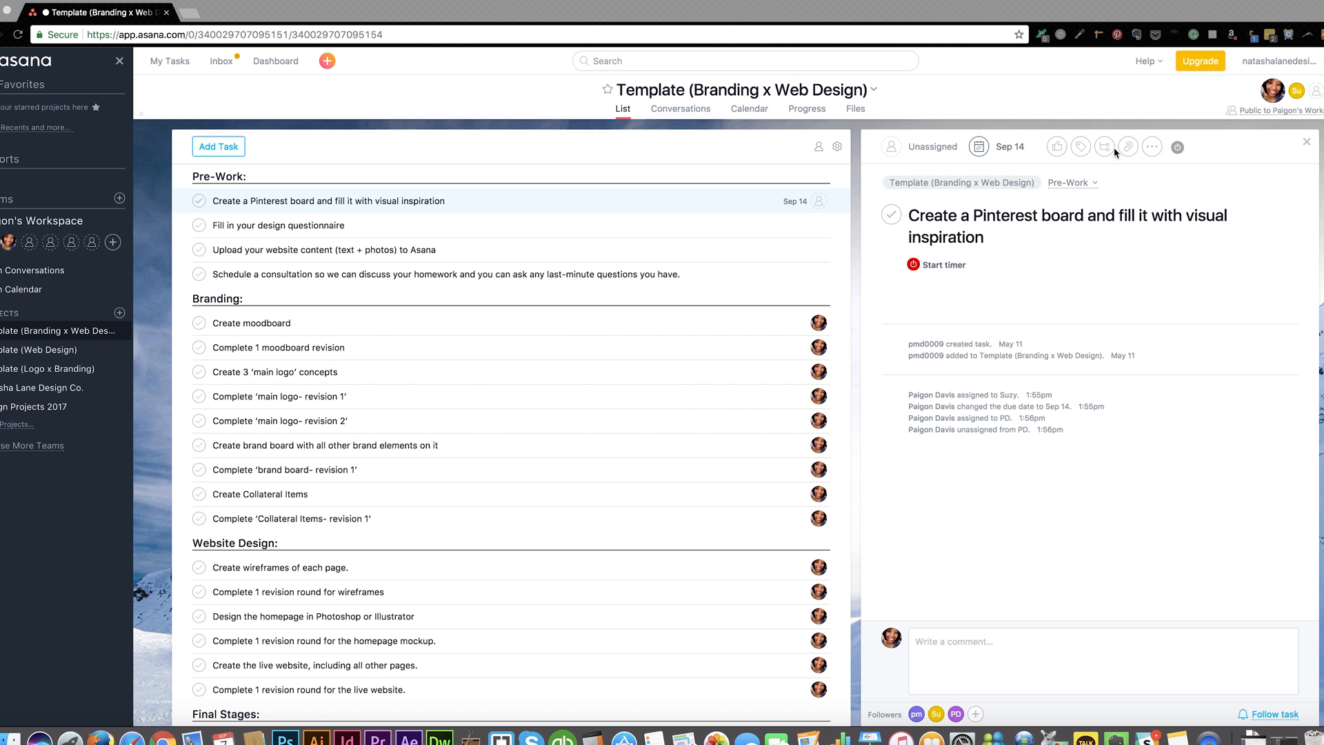
{"action": "mouse_move", "coordinate": [1299, 90]}
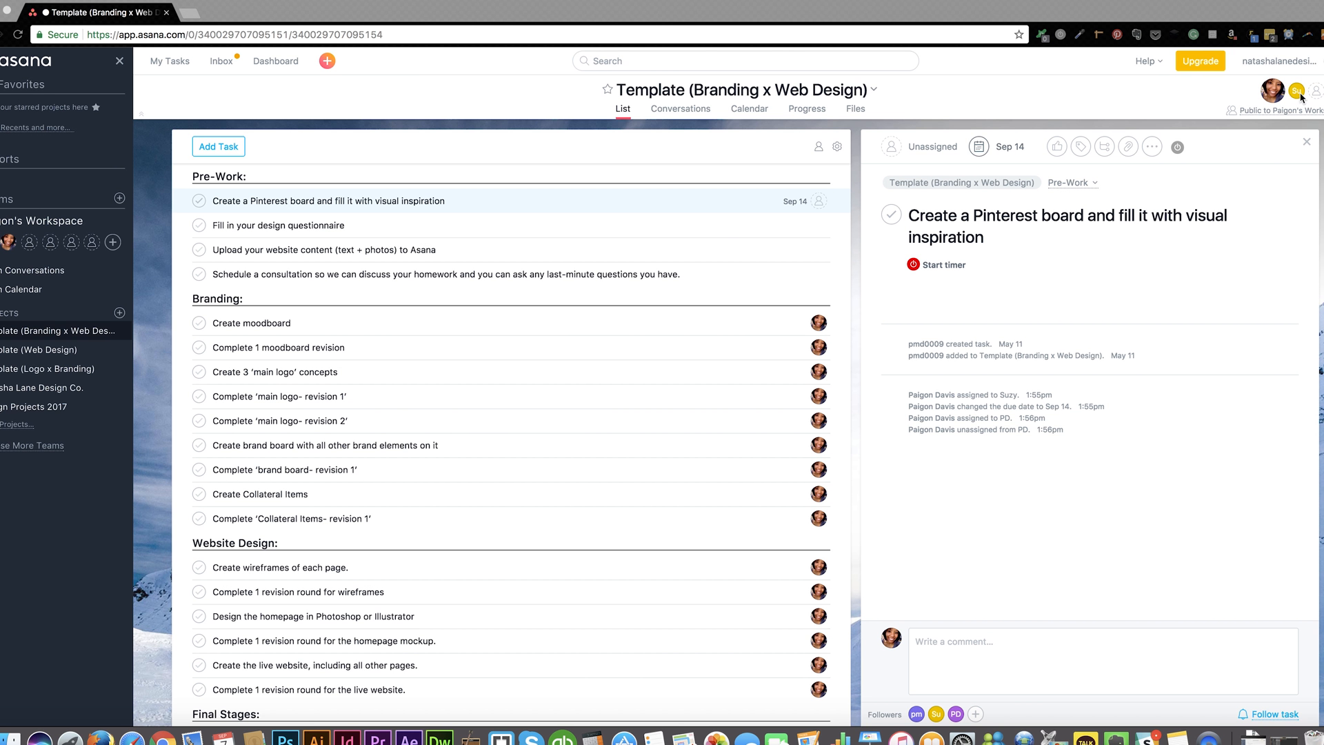
{"action": "mouse_move", "coordinate": [1299, 89]}
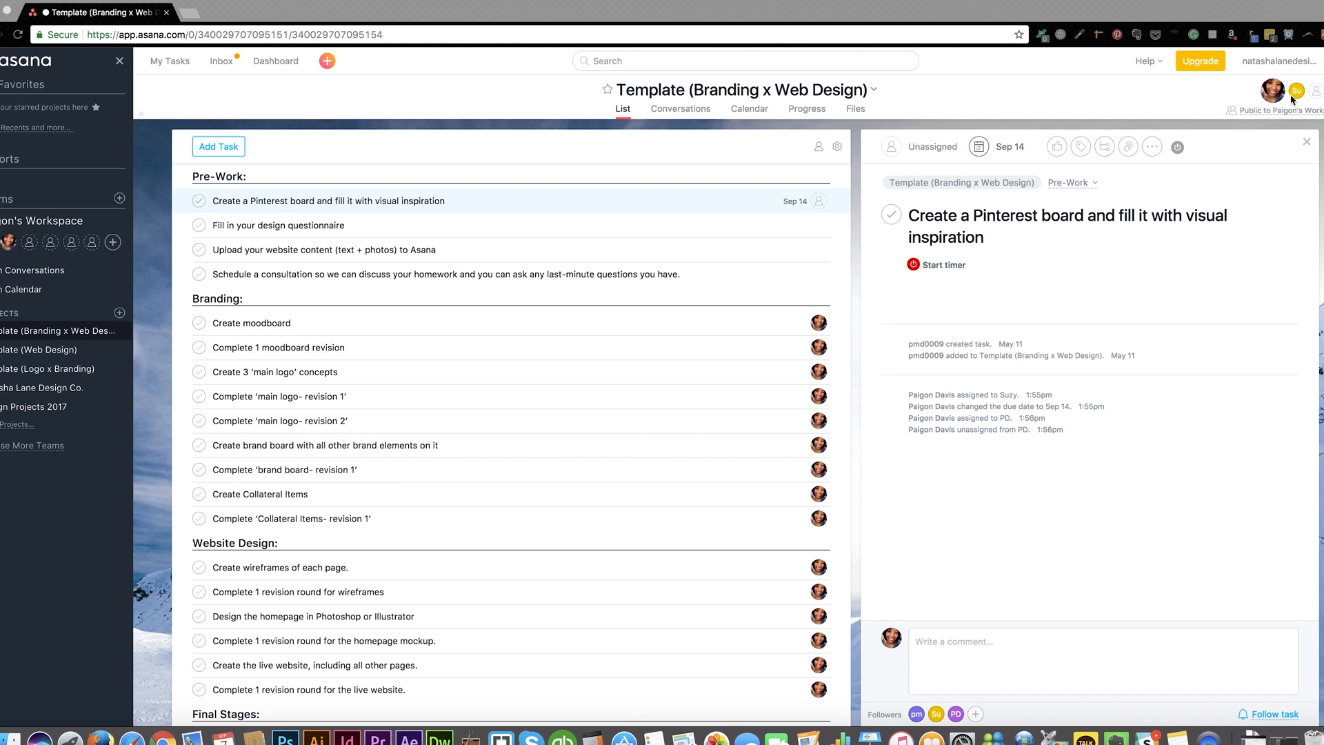
{"action": "mouse_move", "coordinate": [849, 206]}
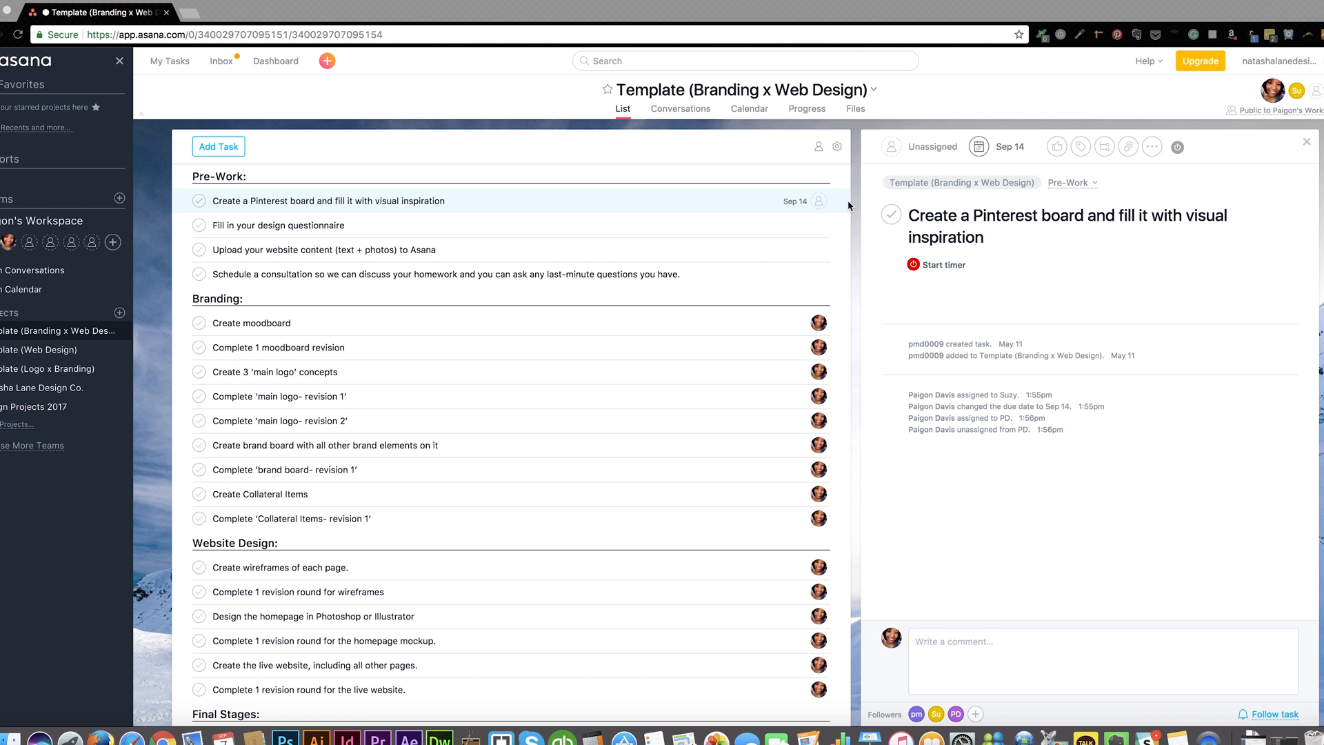
{"action": "mouse_move", "coordinate": [819, 201]}
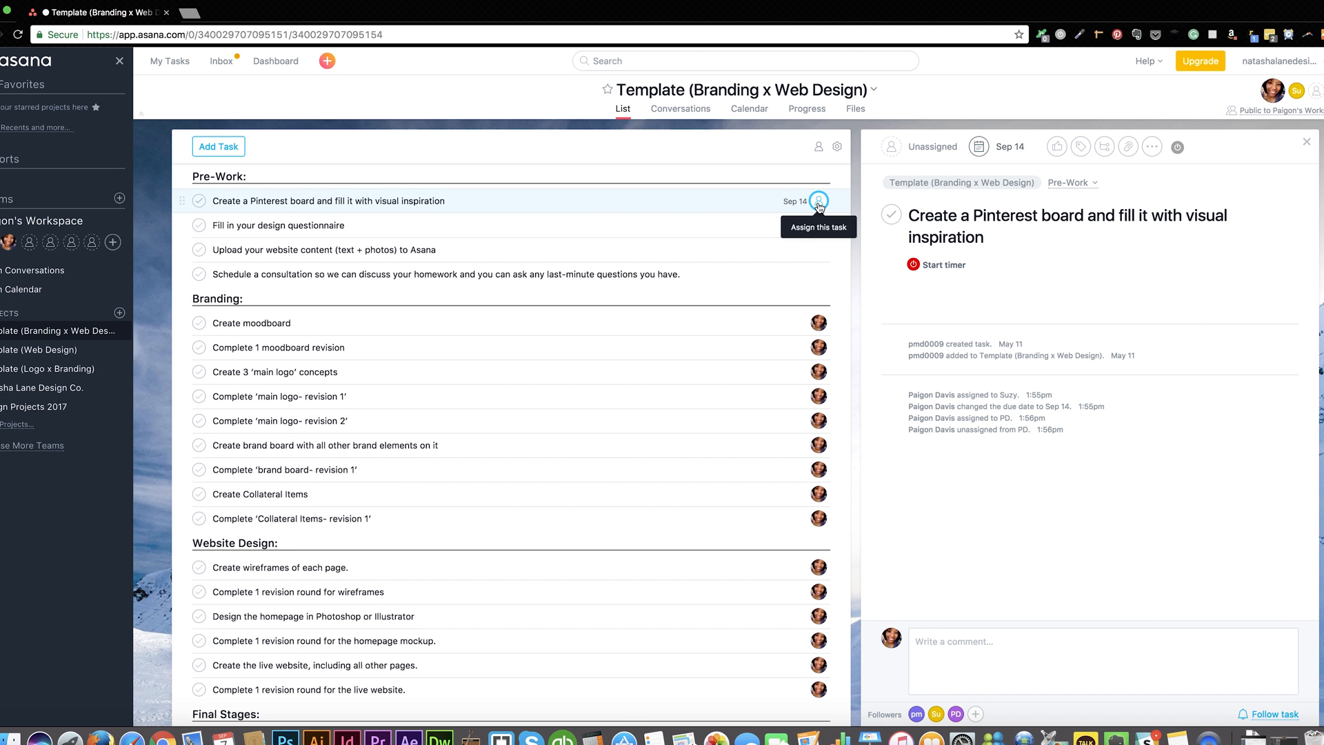
- Assign the Pinterest board task to Suzy
{"action": "left_click", "coordinate": [819, 201]}
{"action": "type", "text": "Suzy"}
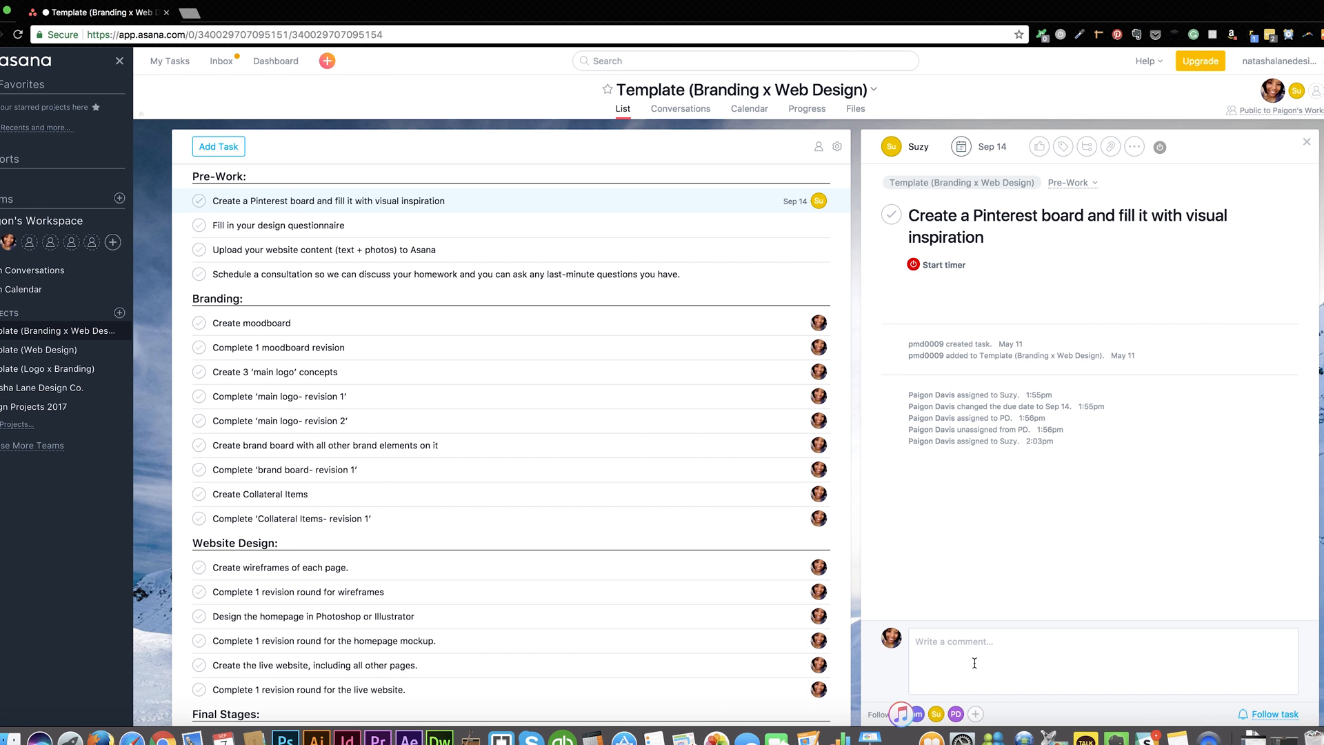
- Start a comment greeting 'Hi Suzy,' and open the 'Fill in your design questionnaire' task
{"action": "left_click", "coordinate": [975, 662]}
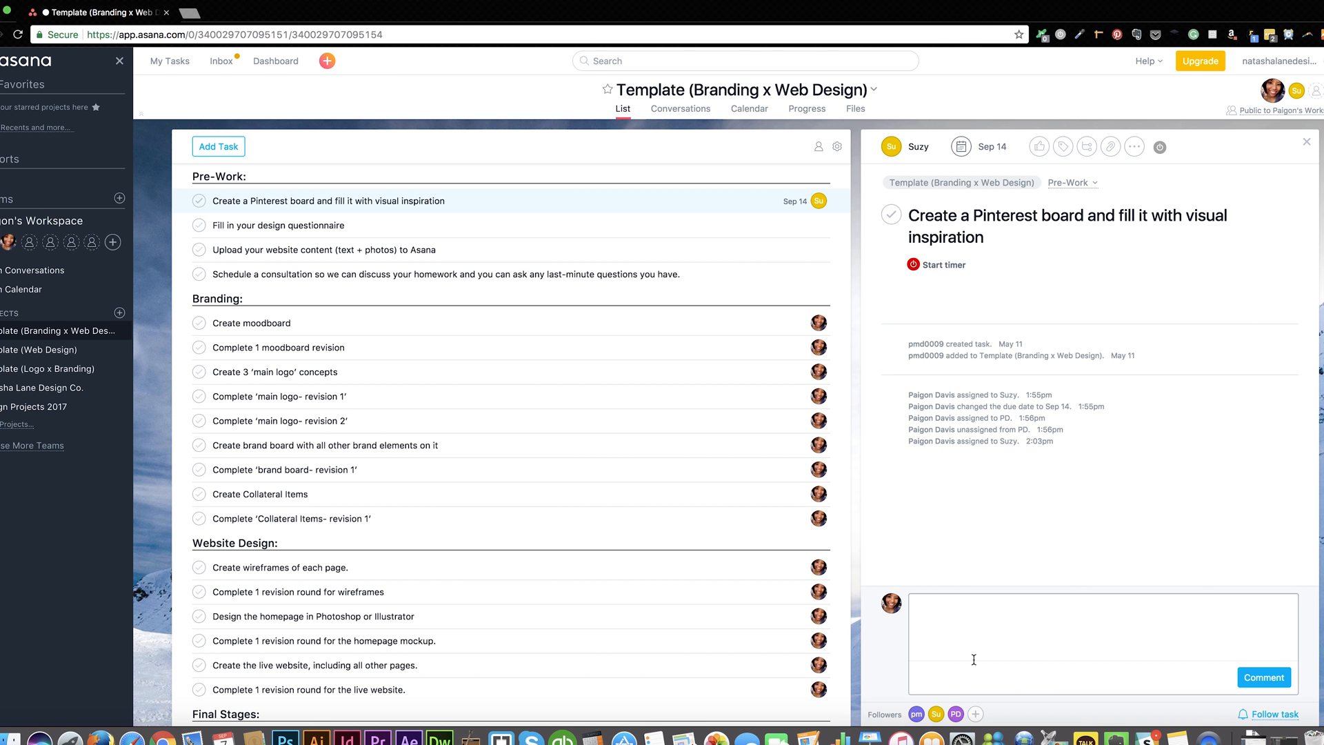
{"action": "type", "text": "Hi"}
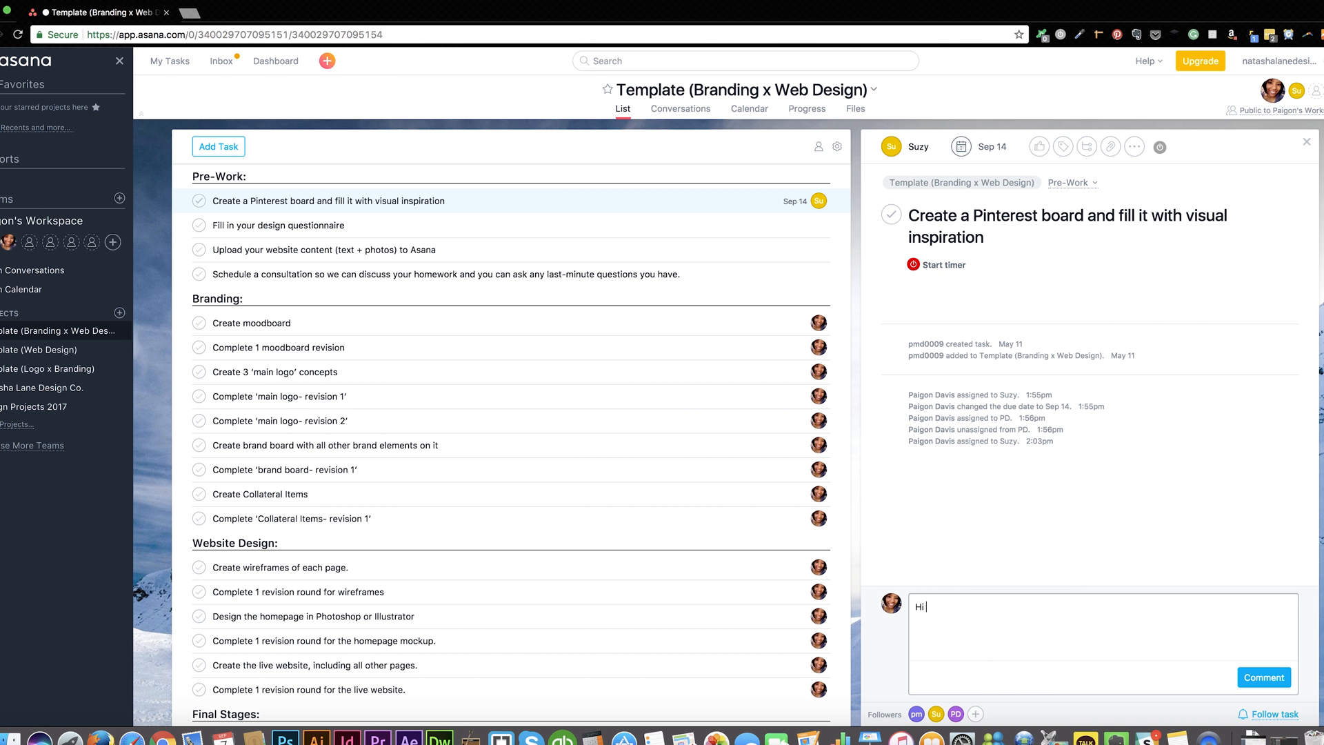
{"action": "type", "text": "Su"}
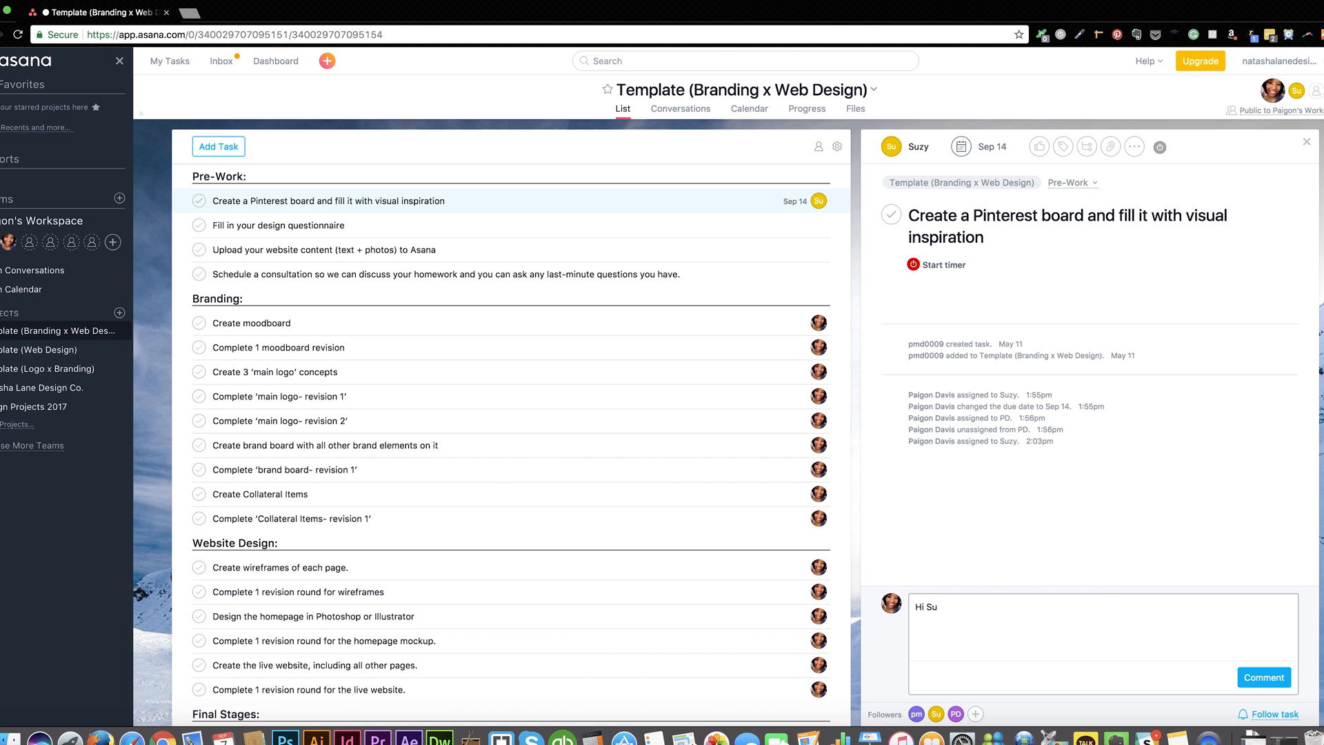
{"action": "type", "text": "zy,"}
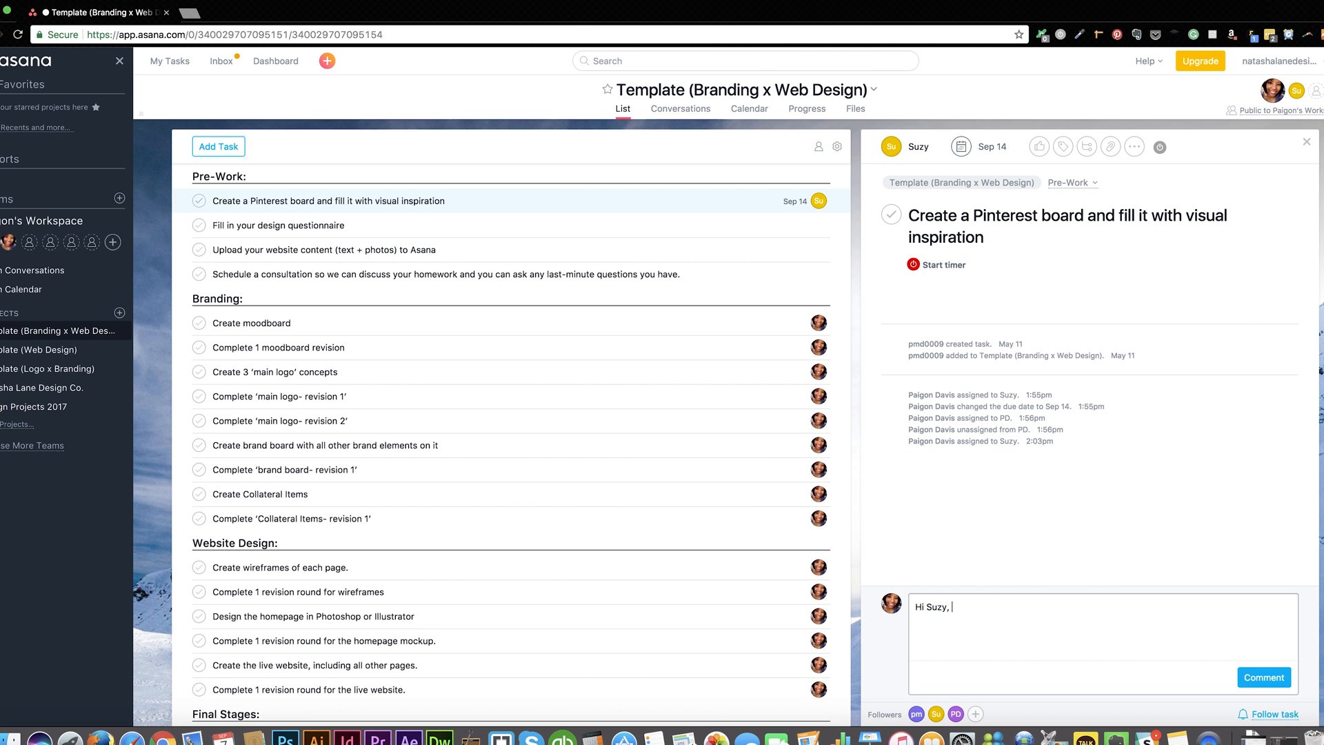
{"action": "mouse_move", "coordinate": [1027, 179]}
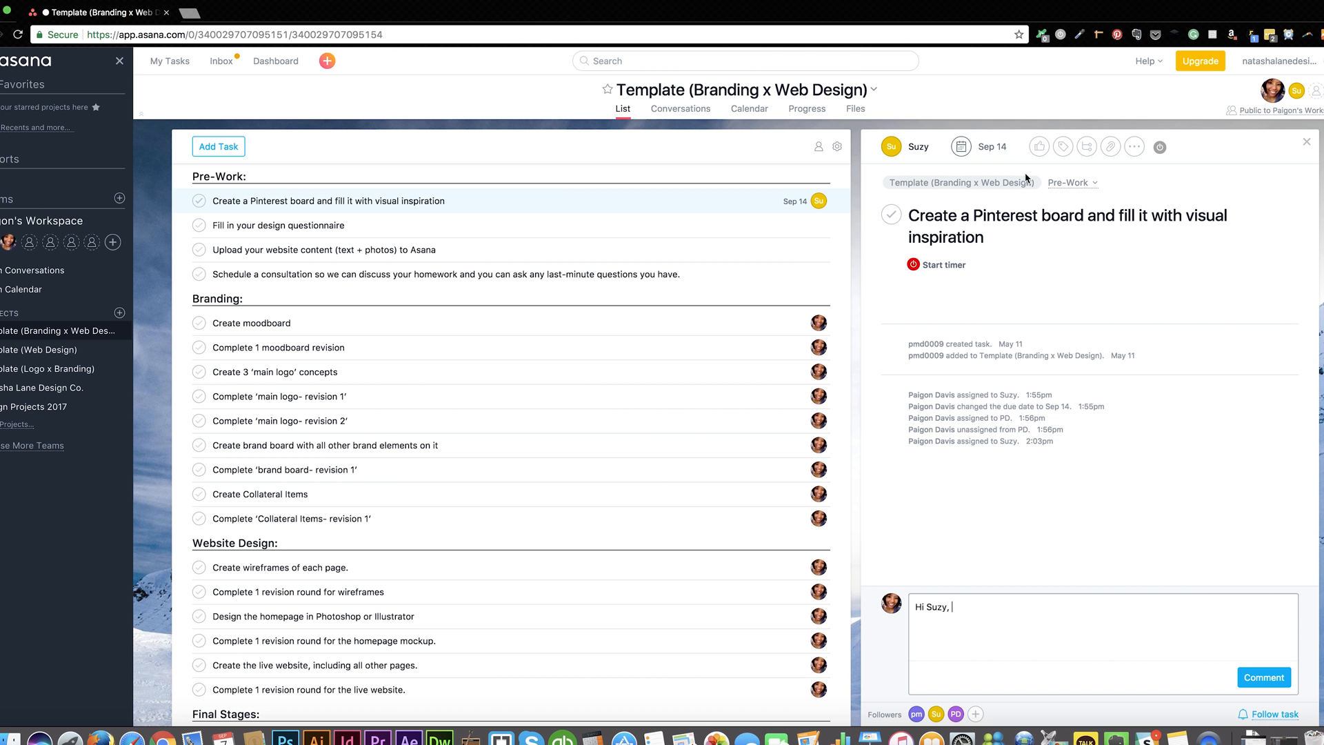
{"action": "mouse_move", "coordinate": [976, 628]}
{"action": "type", "text": "!"}
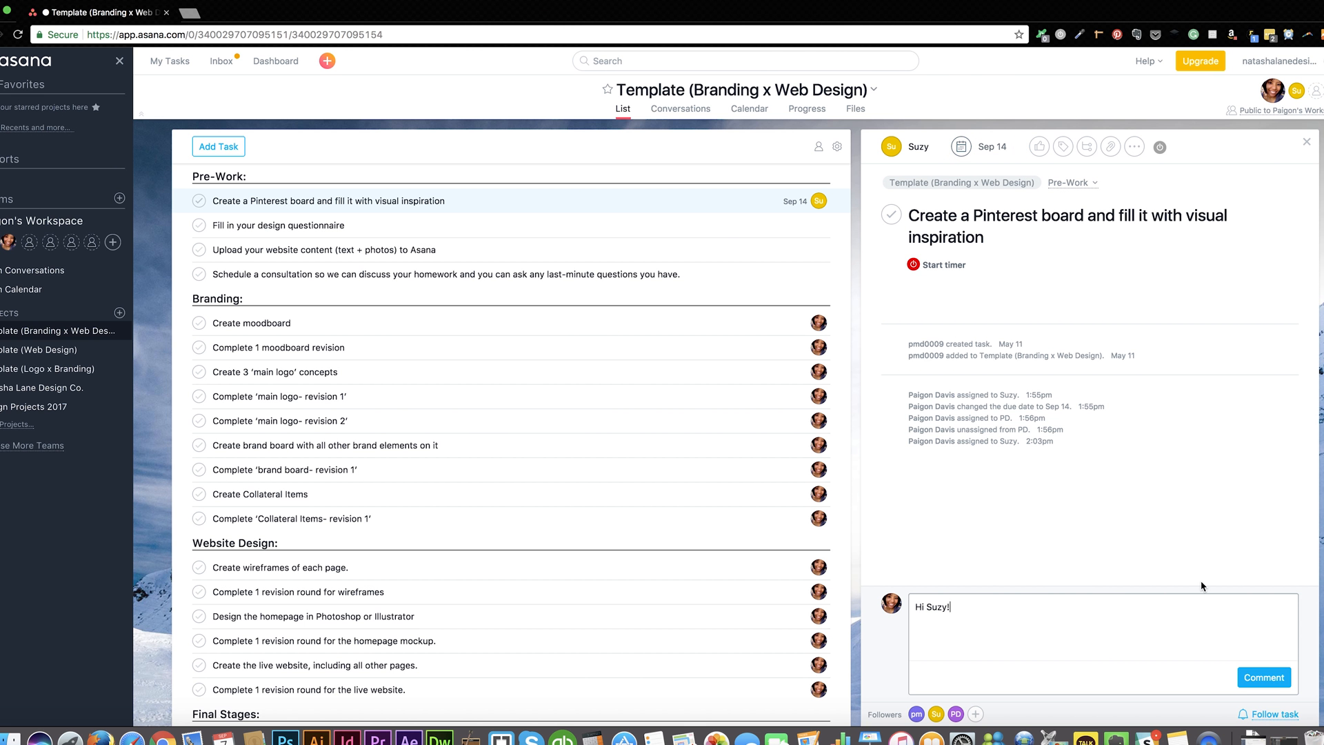
{"action": "left_click", "coordinate": [1263, 677]}
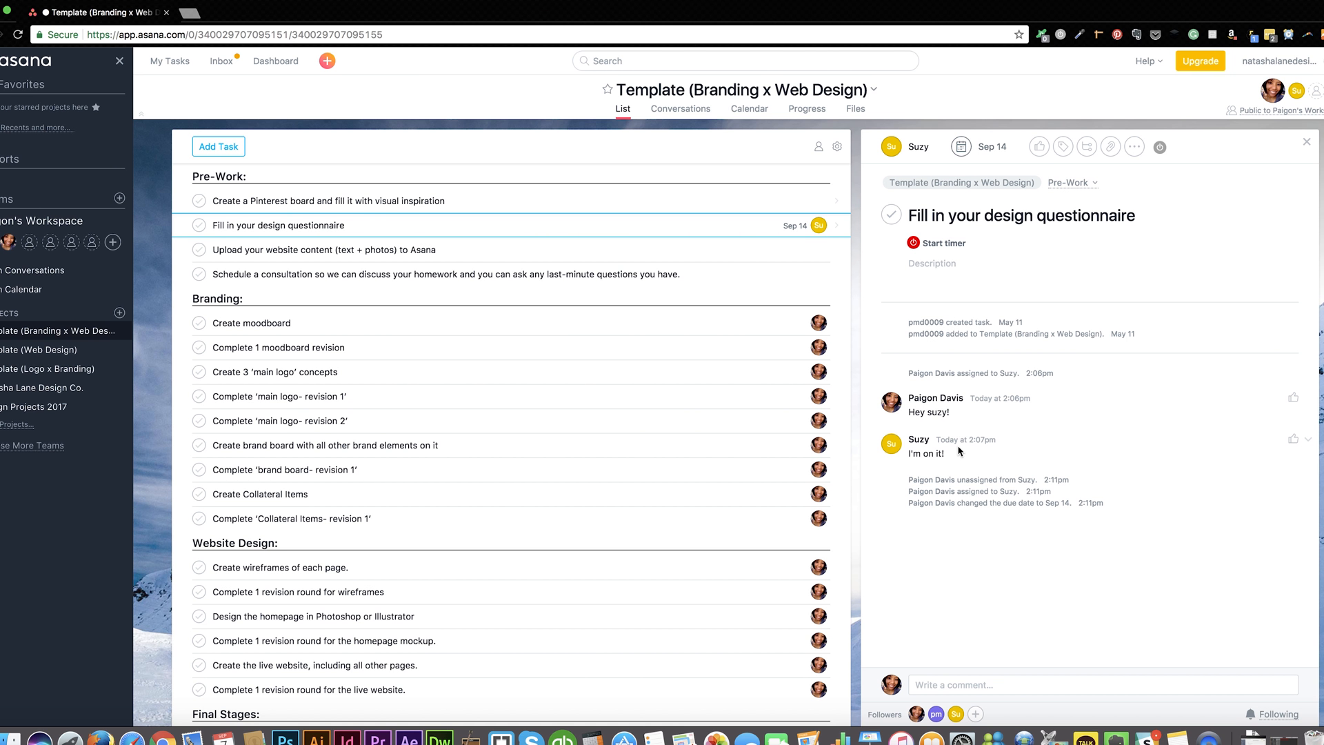
{"action": "left_click", "coordinate": [279, 226]}
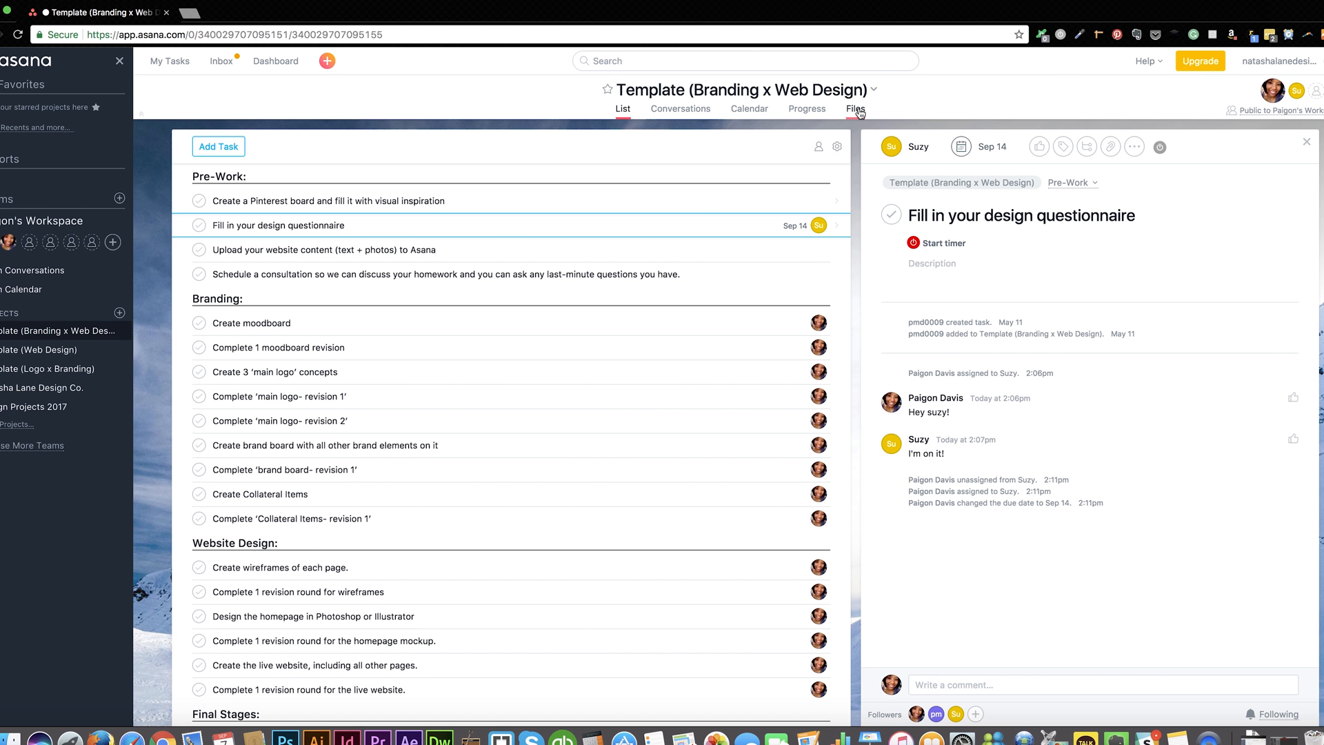
- View the project's empty Files tab, then return to the List view
{"action": "left_click", "coordinate": [854, 108]}
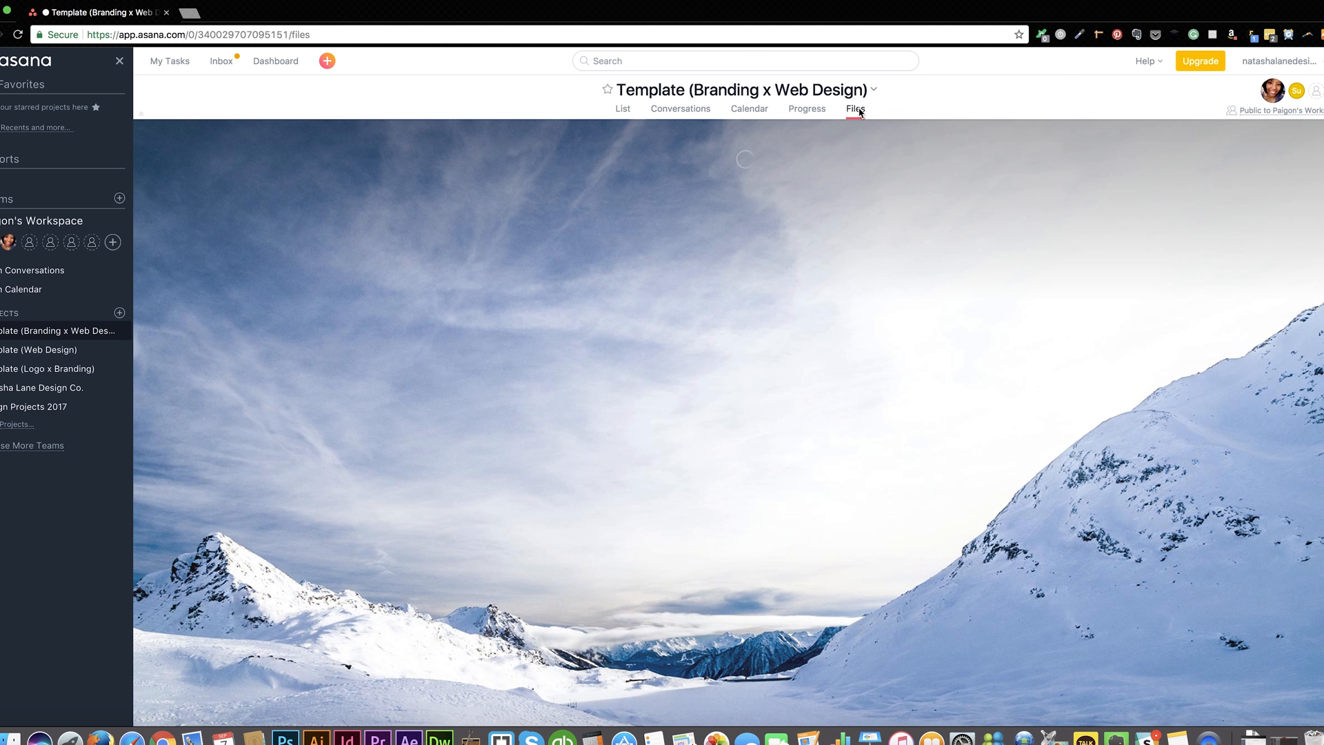
{"action": "left_click", "coordinate": [856, 108]}
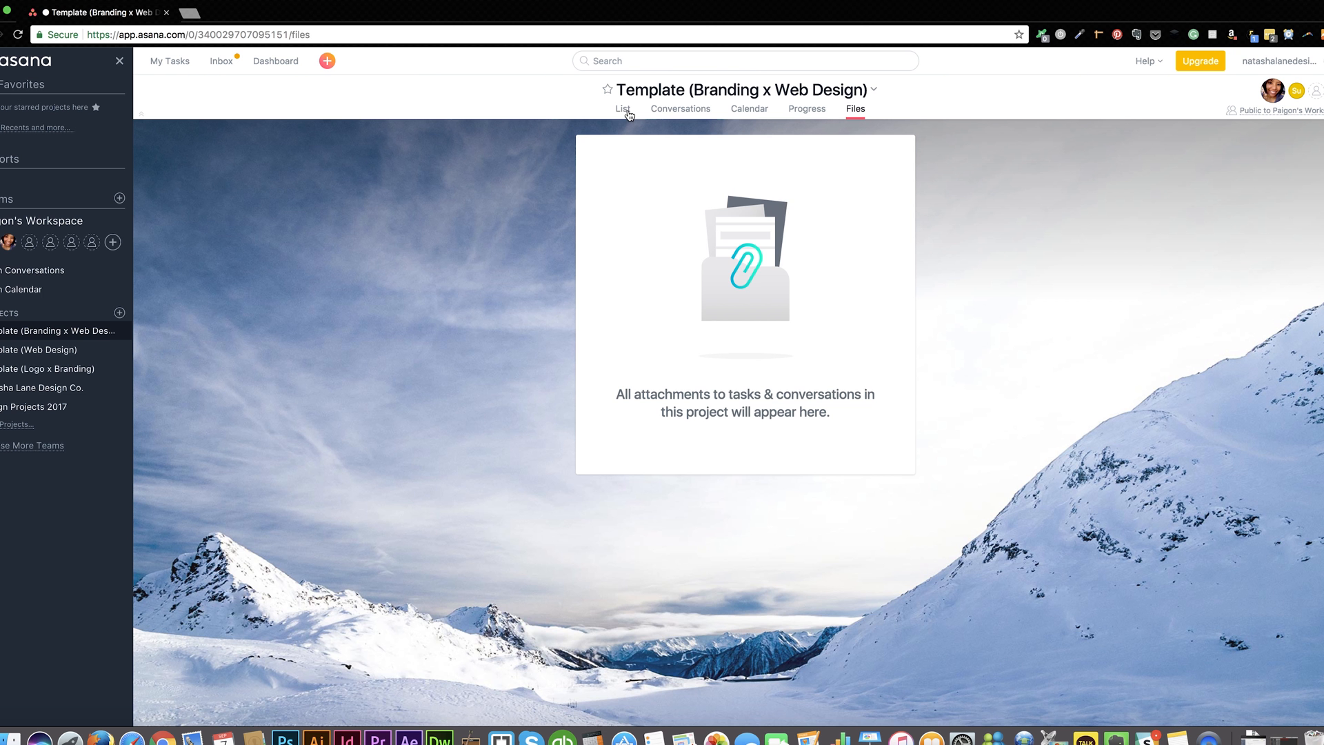
{"action": "left_click", "coordinate": [623, 108]}
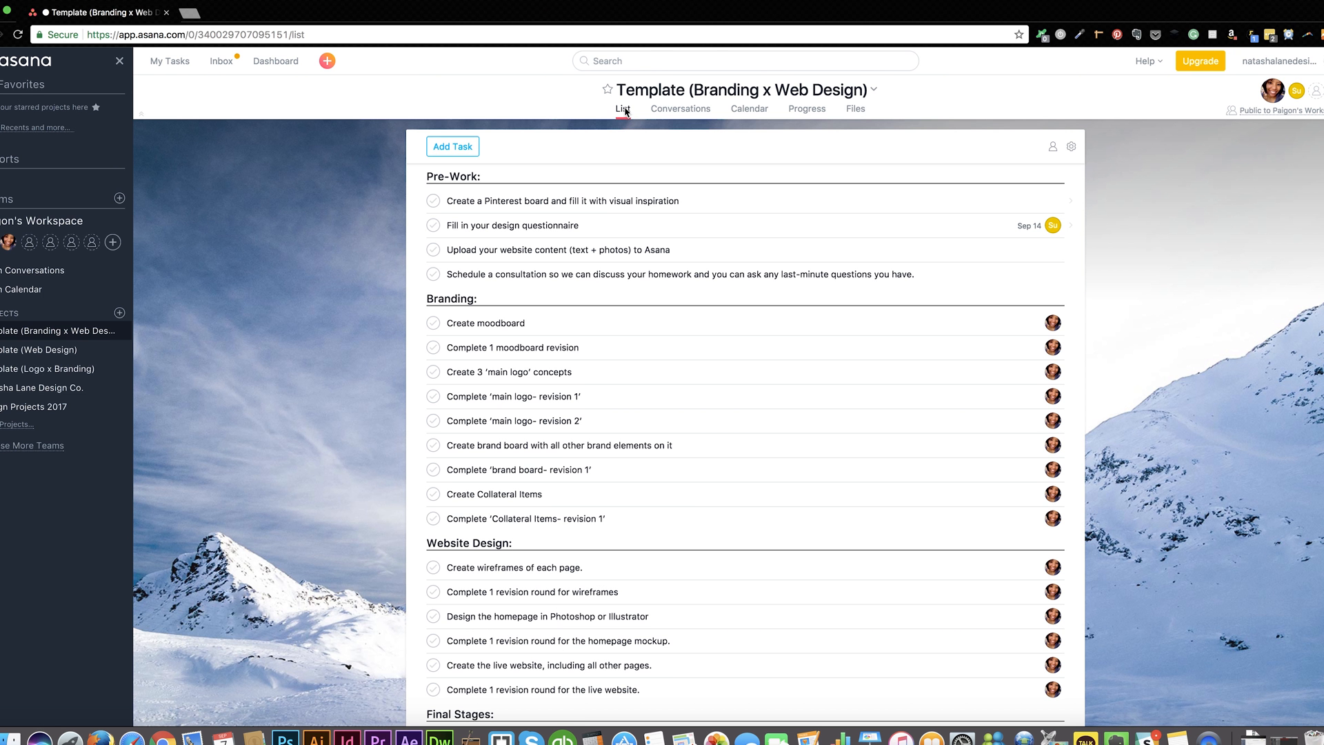